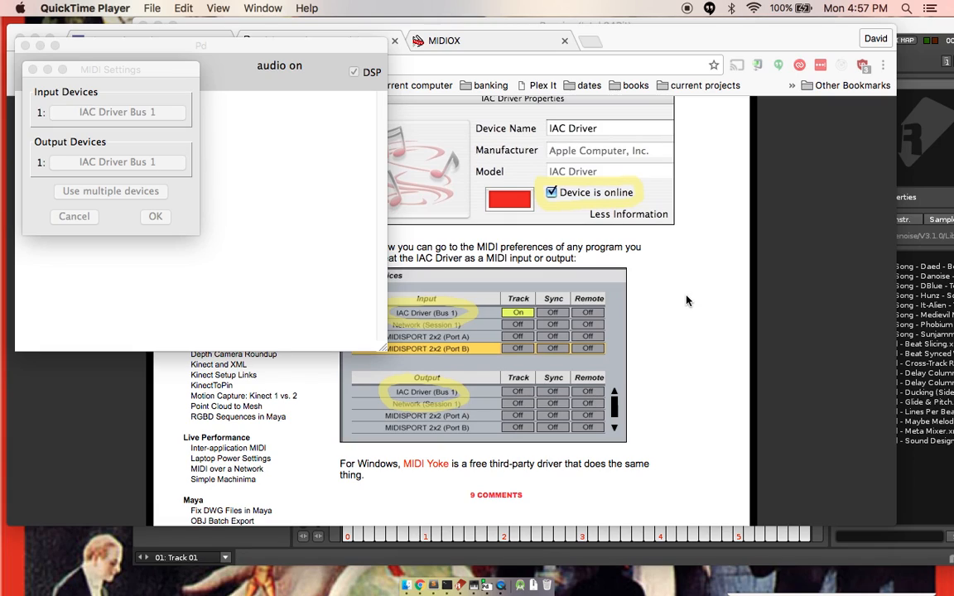
mouse_move(497, 546)
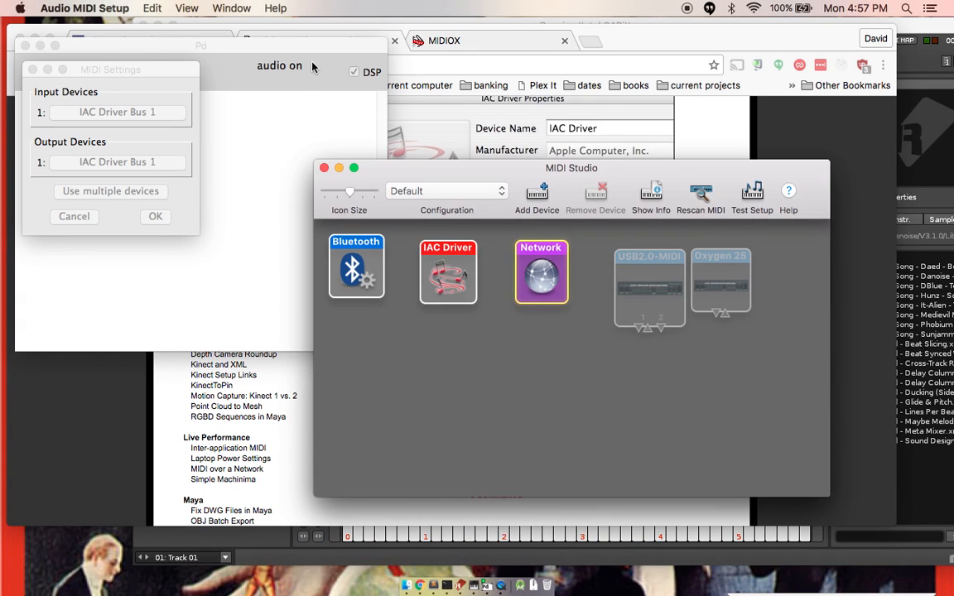
- Show MIDI Studio and bring up the IAC Driver's properties with its Bus 1 port
click(232, 8)
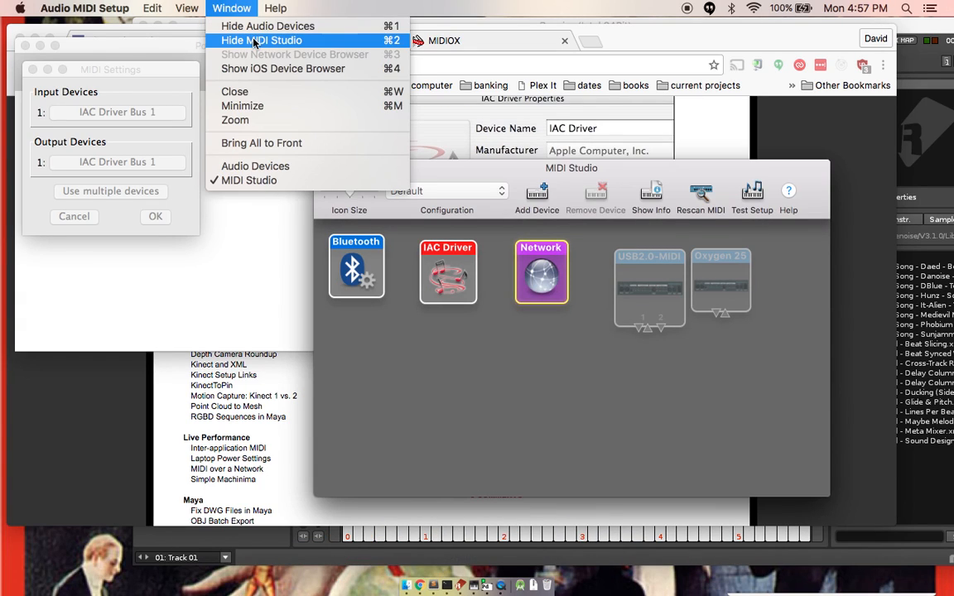
mouse_move(282, 69)
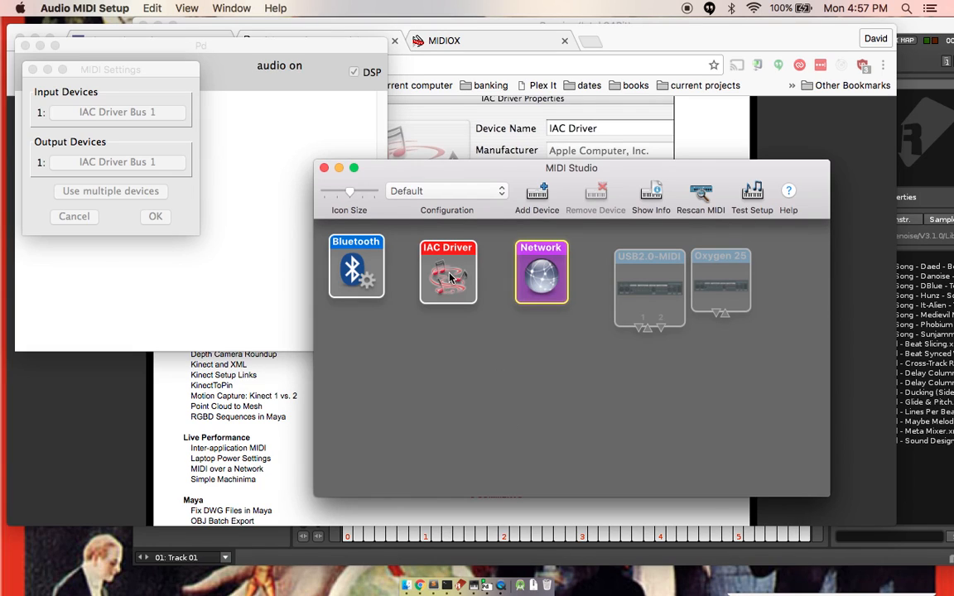
double_click(447, 272)
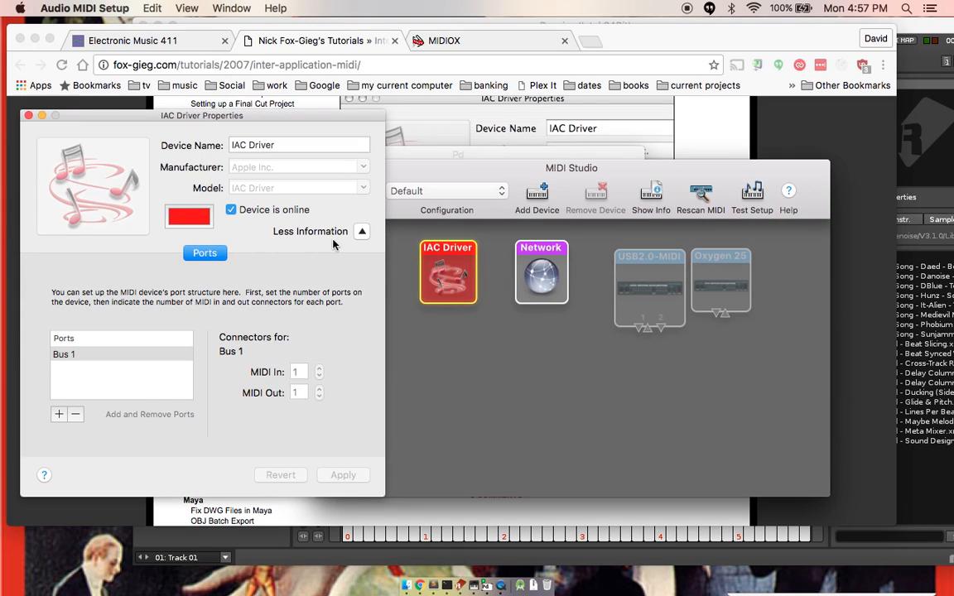
mouse_move(268, 218)
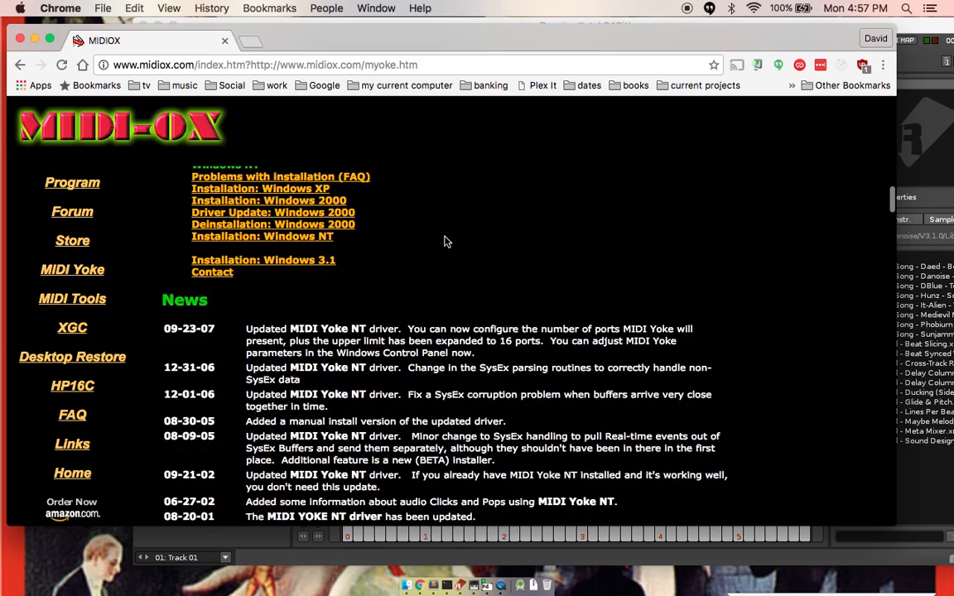
- Scroll the MIDI Yoke page down to its Download MIDI Yoke section
scroll(down, 3)
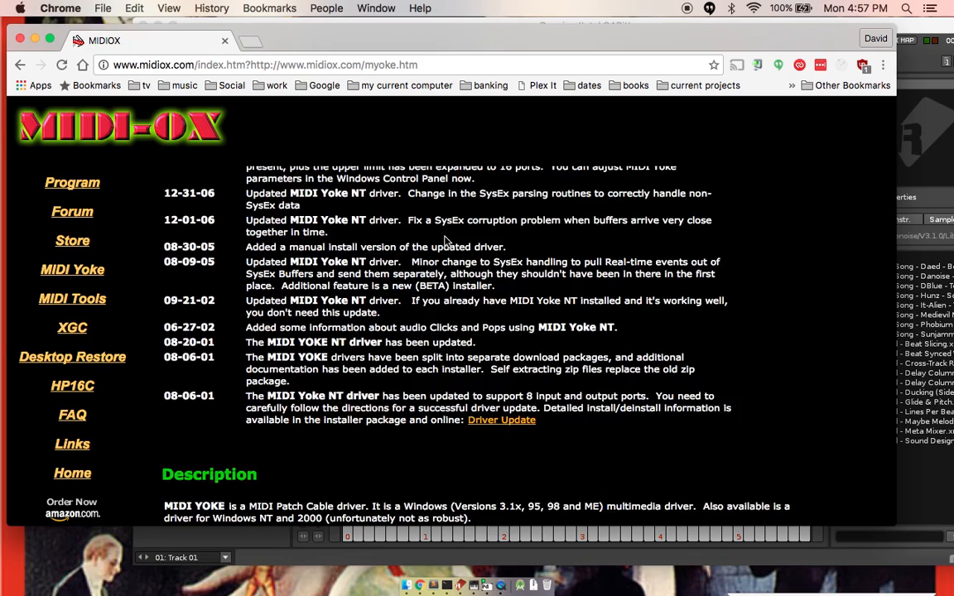
scroll(down, 3)
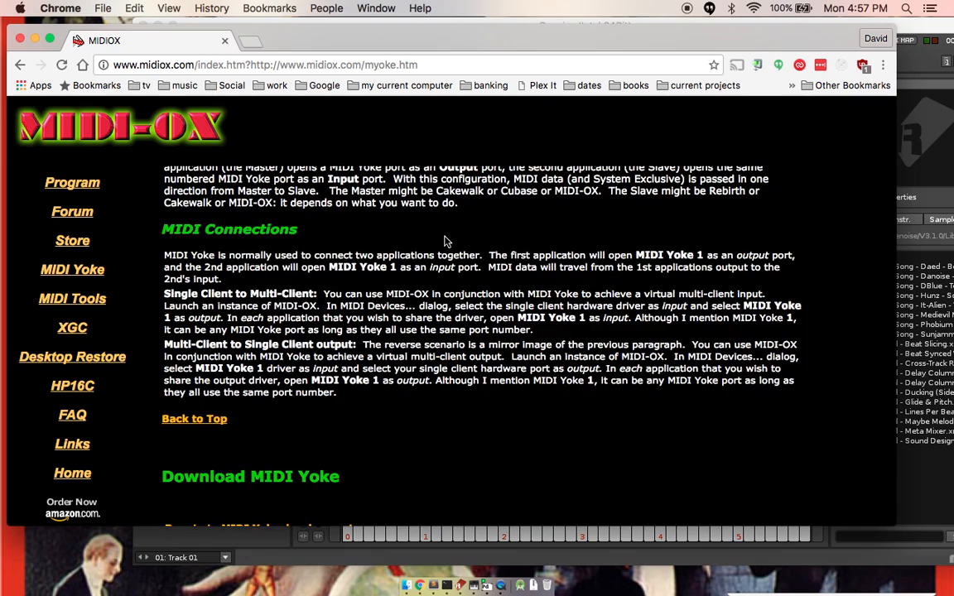
scroll(down, 3)
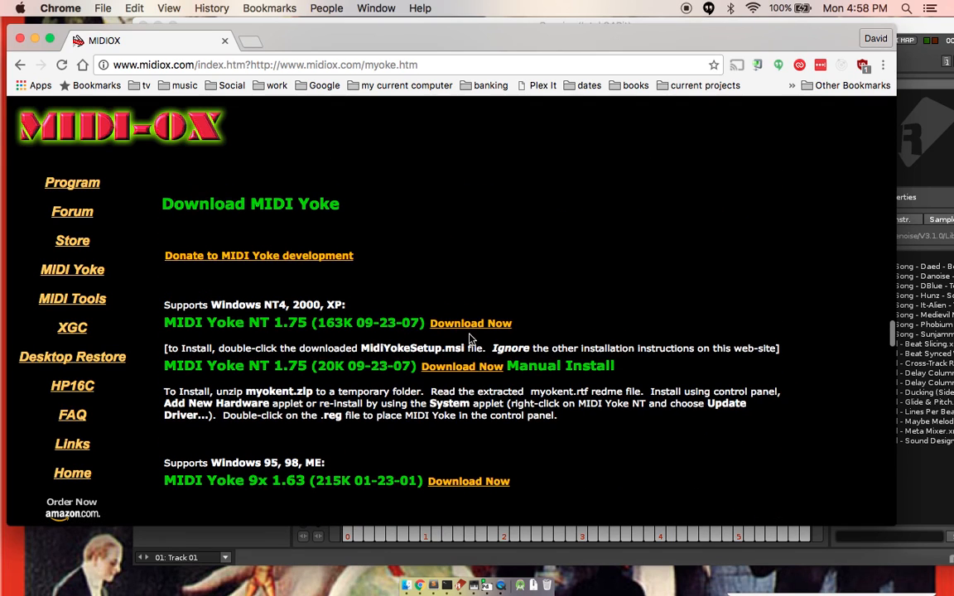
mouse_move(546, 323)
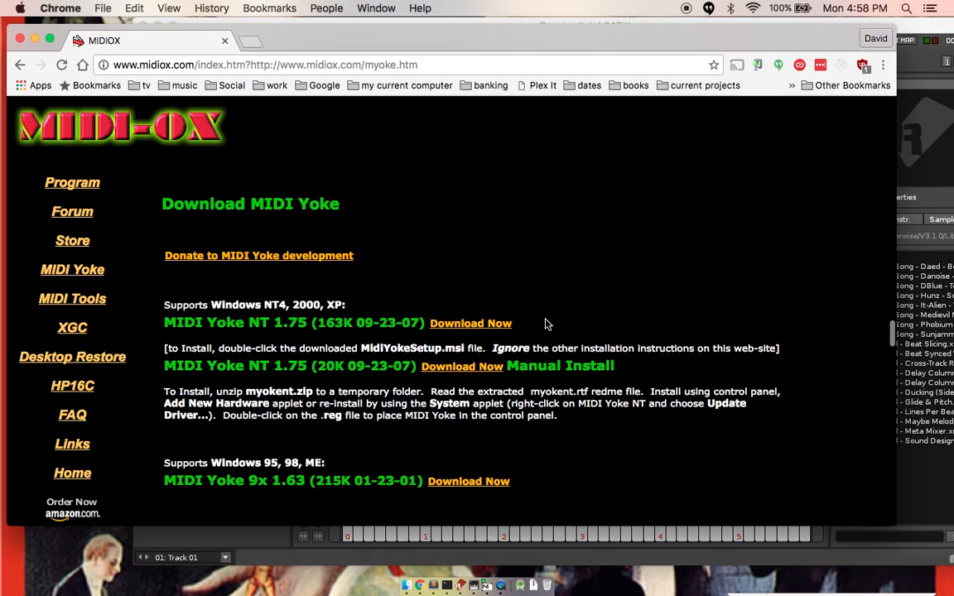
mouse_move(570, 457)
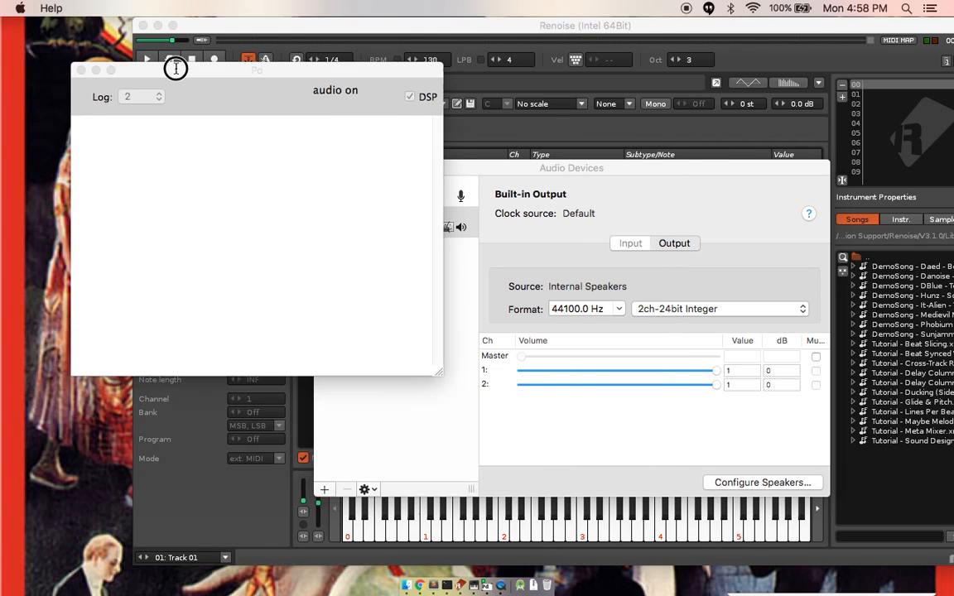
- Confirm the MIDI settings, close Audio Devices, and start the File Open dialog
click(208, 8)
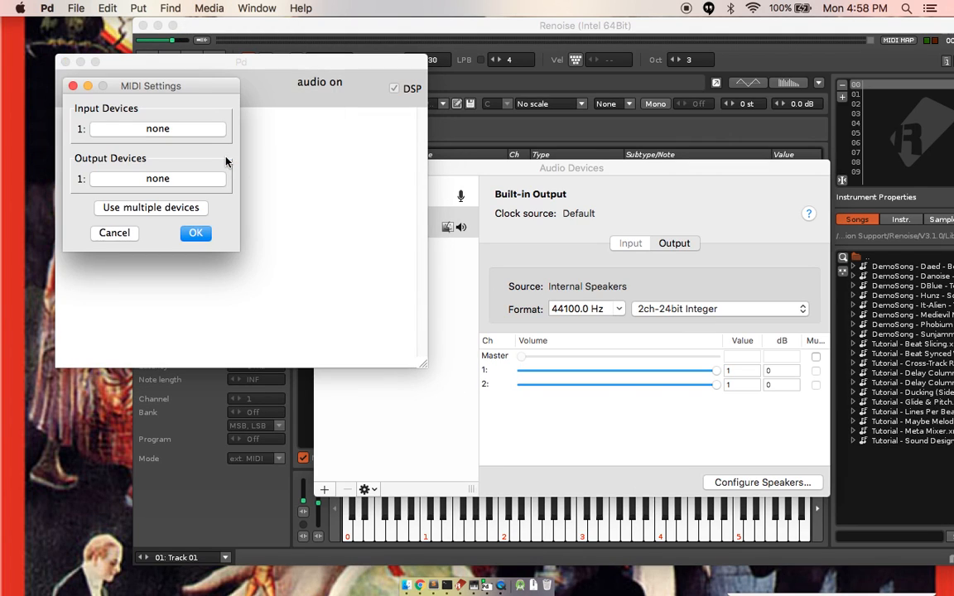
click(157, 130)
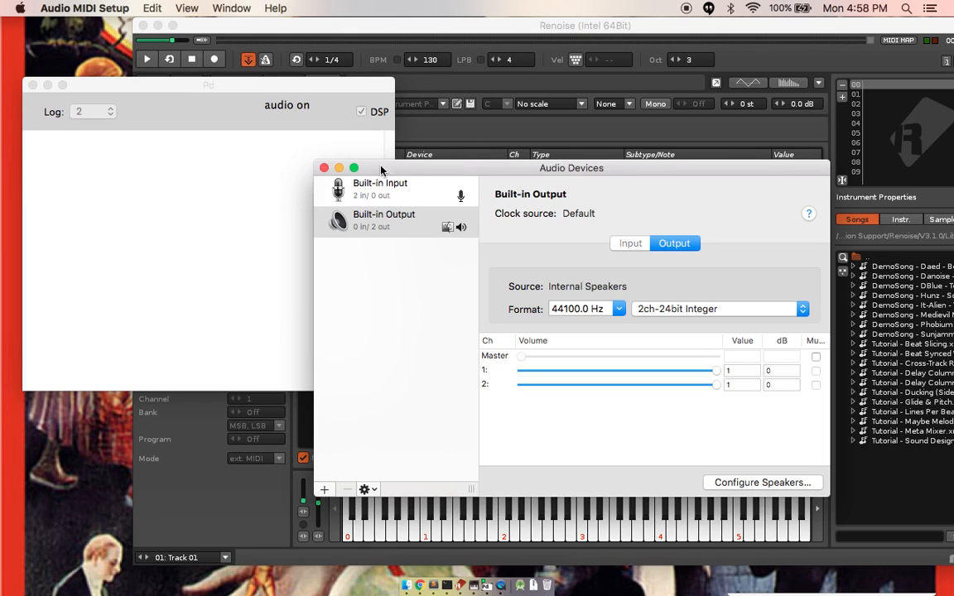
click(324, 167)
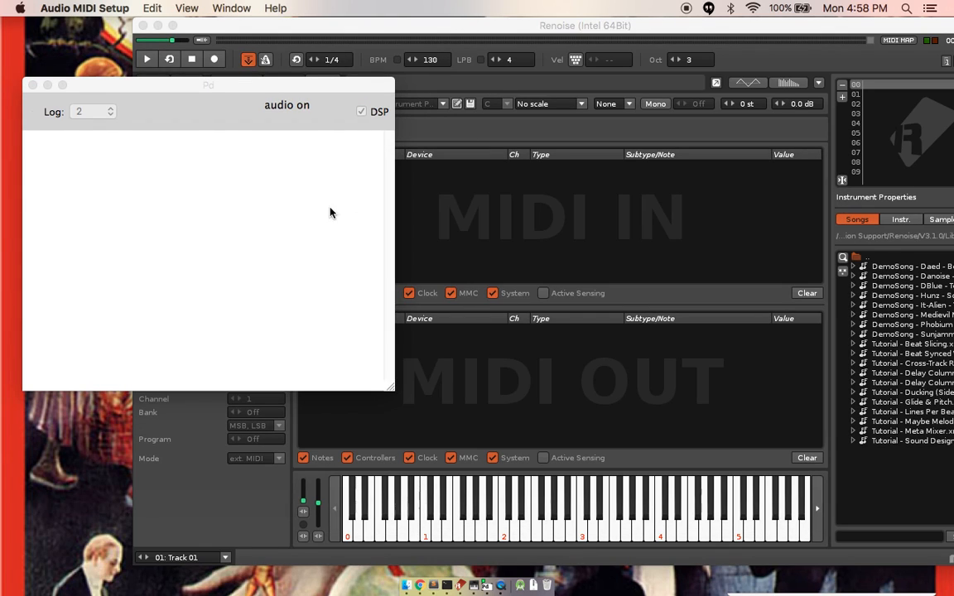
mouse_move(139, 195)
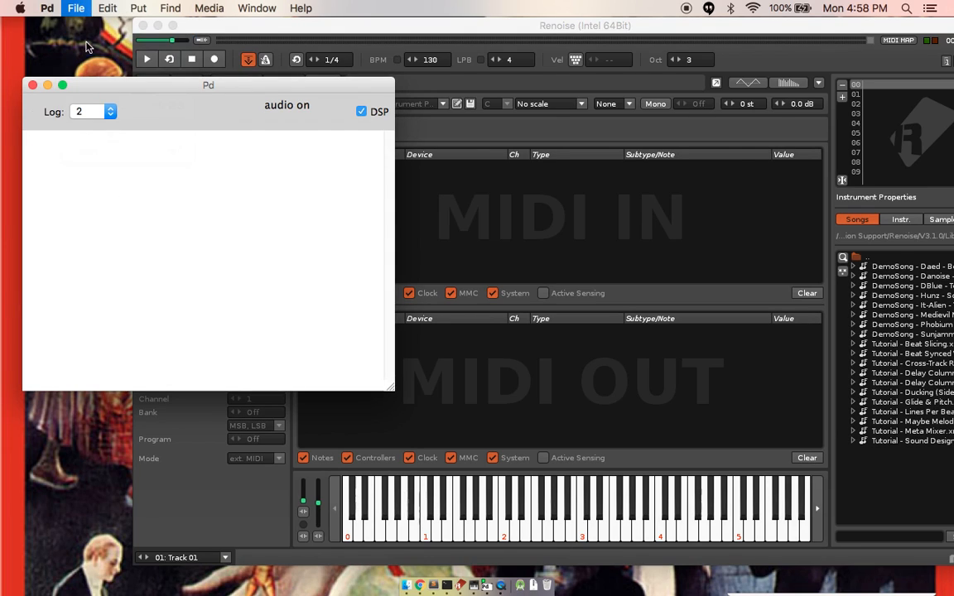
click(76, 7)
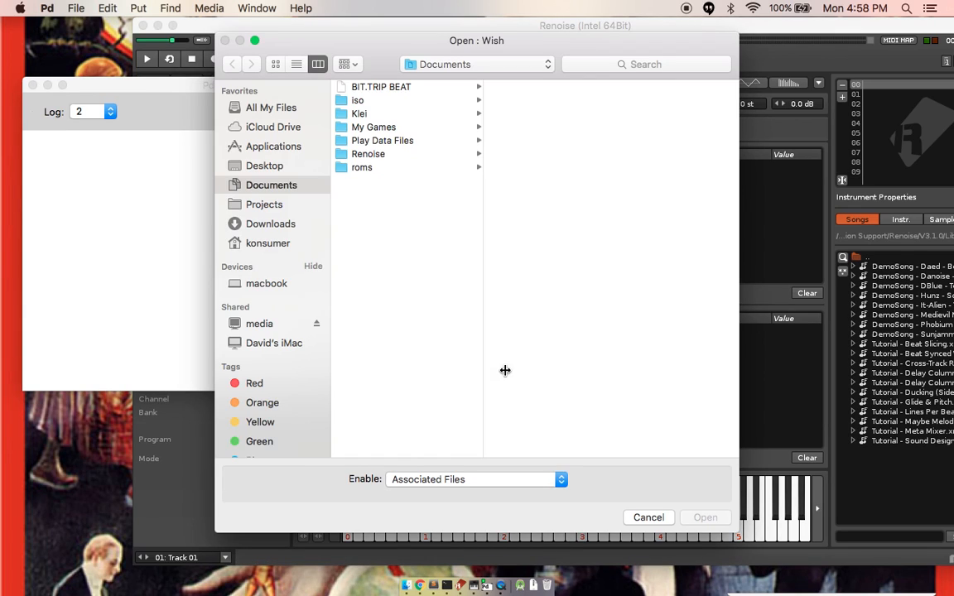
- Load dmeo.pd from the home folder and move its patch window aside
click(268, 242)
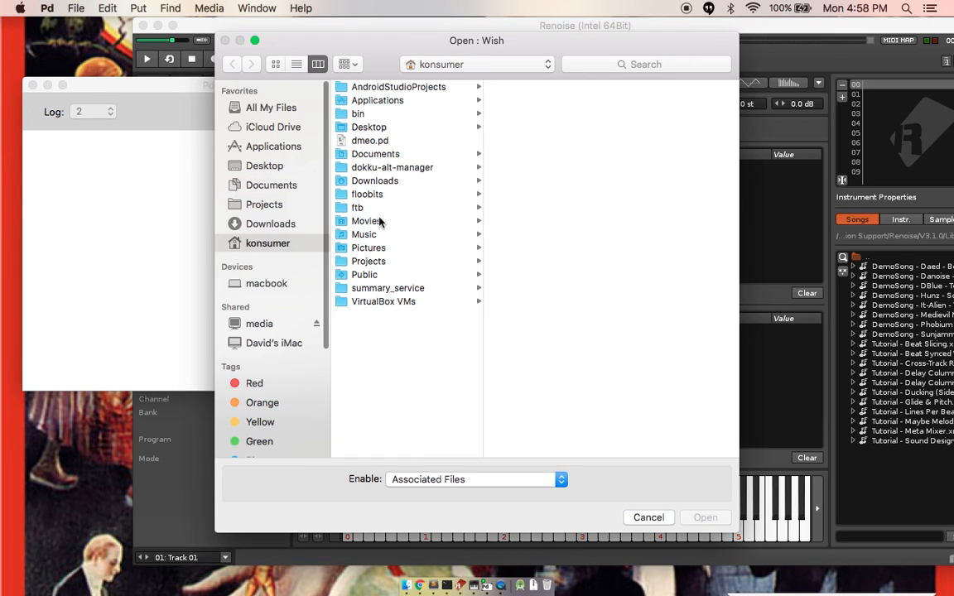
click(369, 139)
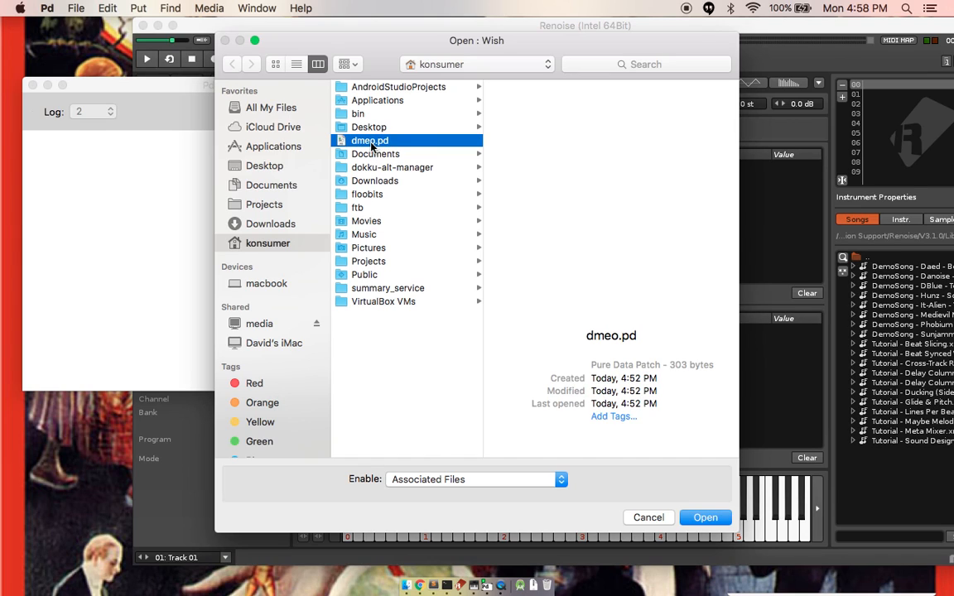
click(705, 516)
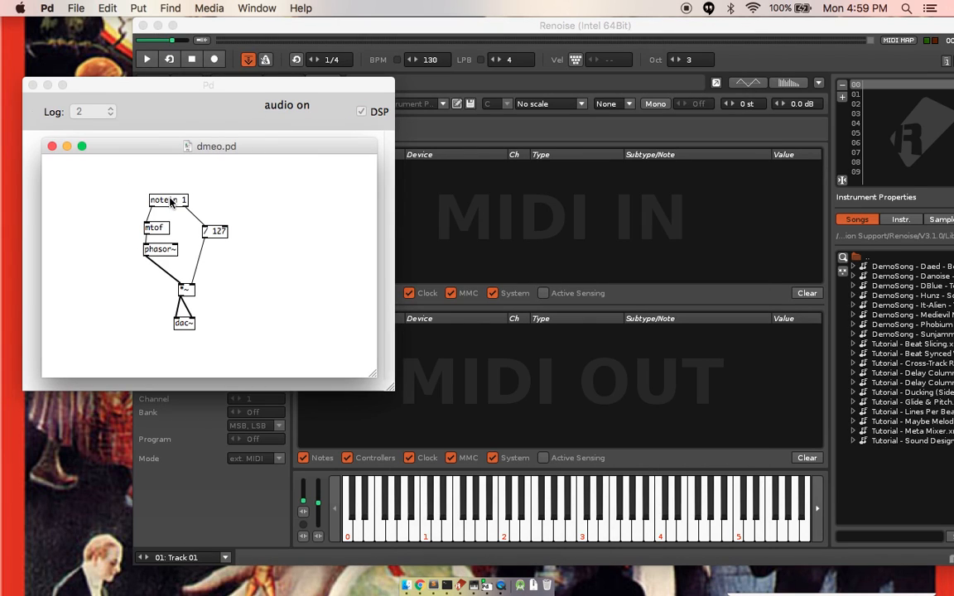
mouse_move(159, 229)
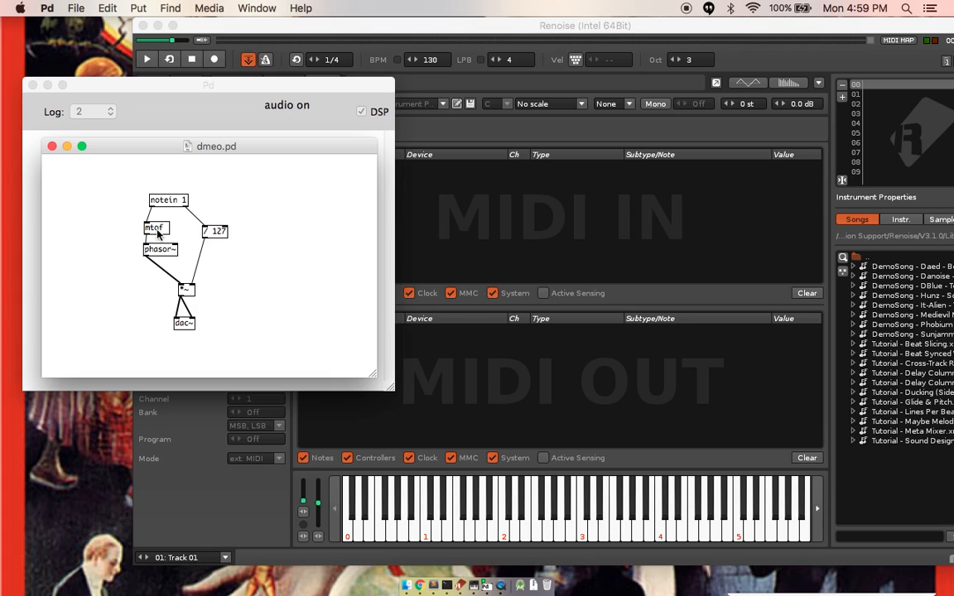
mouse_move(166, 251)
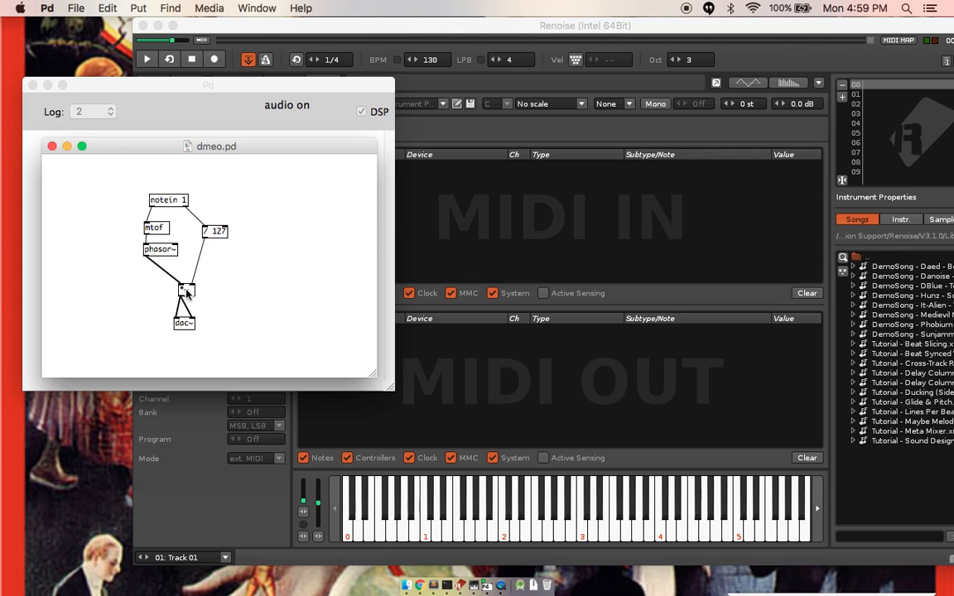
mouse_move(187, 292)
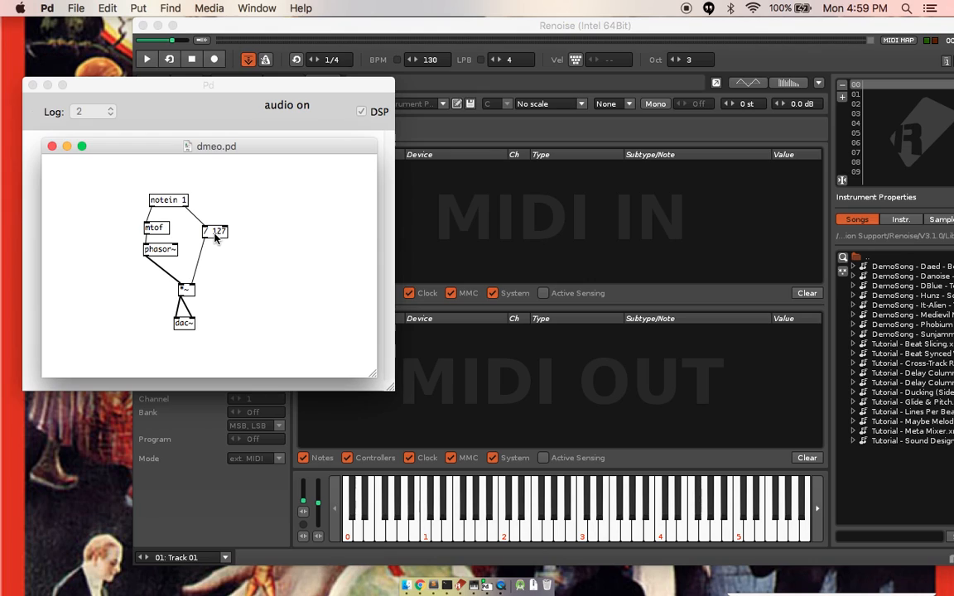
mouse_move(204, 271)
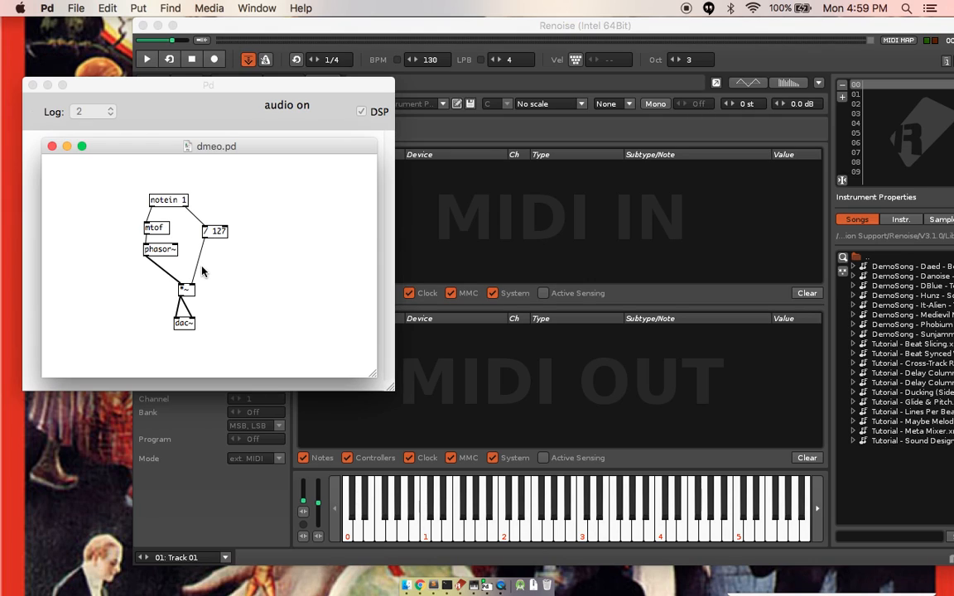
mouse_move(195, 295)
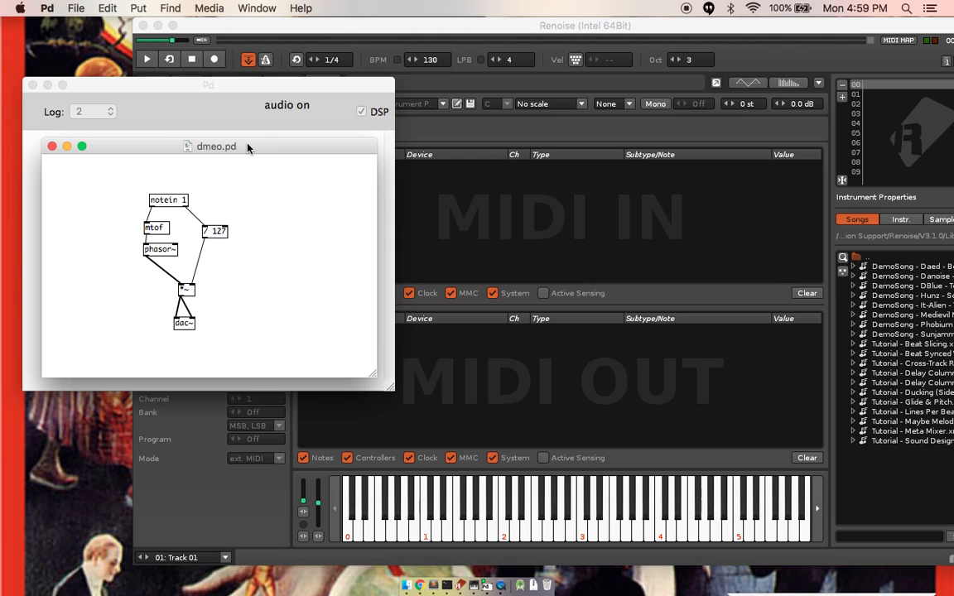
drag(215, 145, 194, 127)
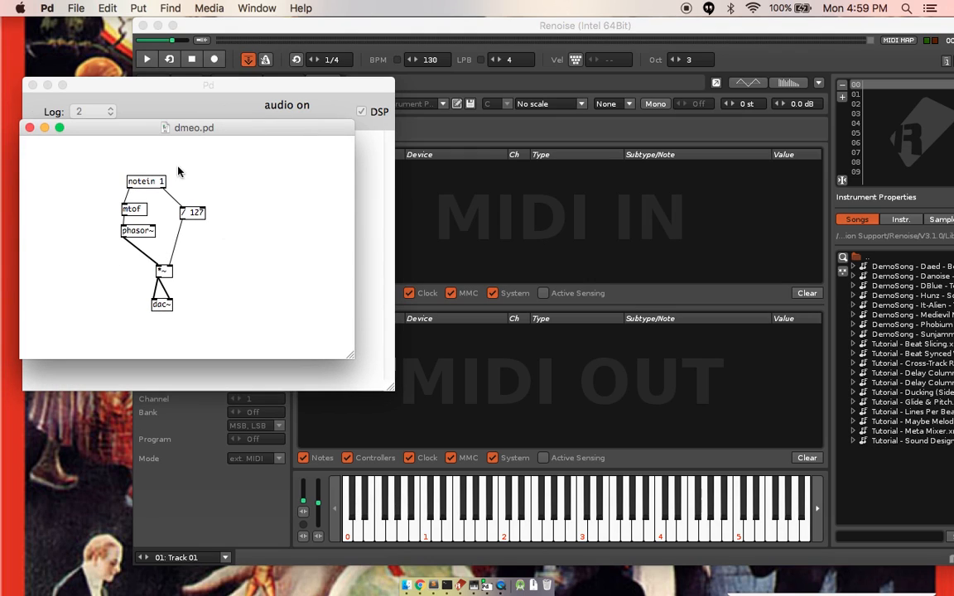
mouse_move(196, 261)
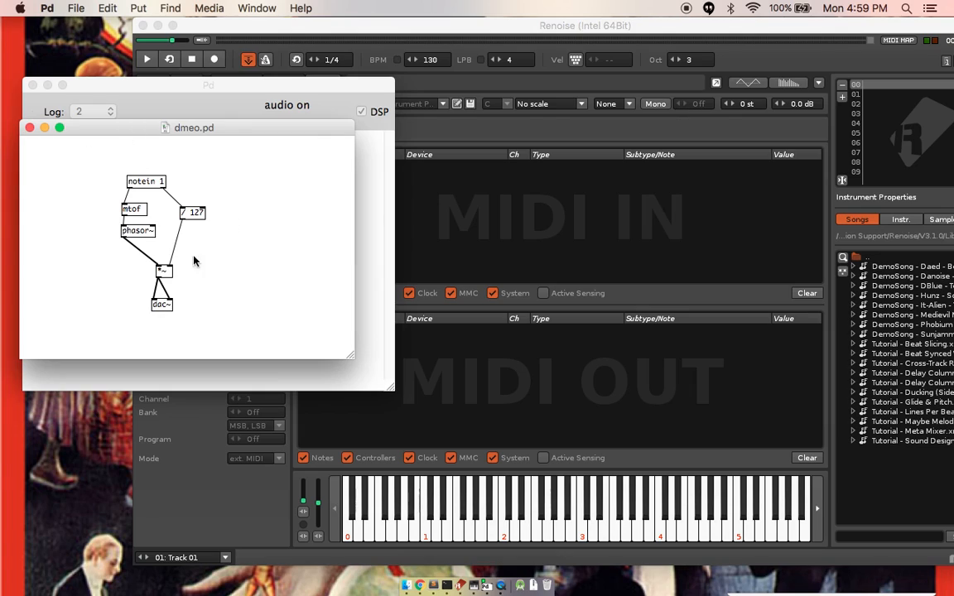
mouse_move(239, 288)
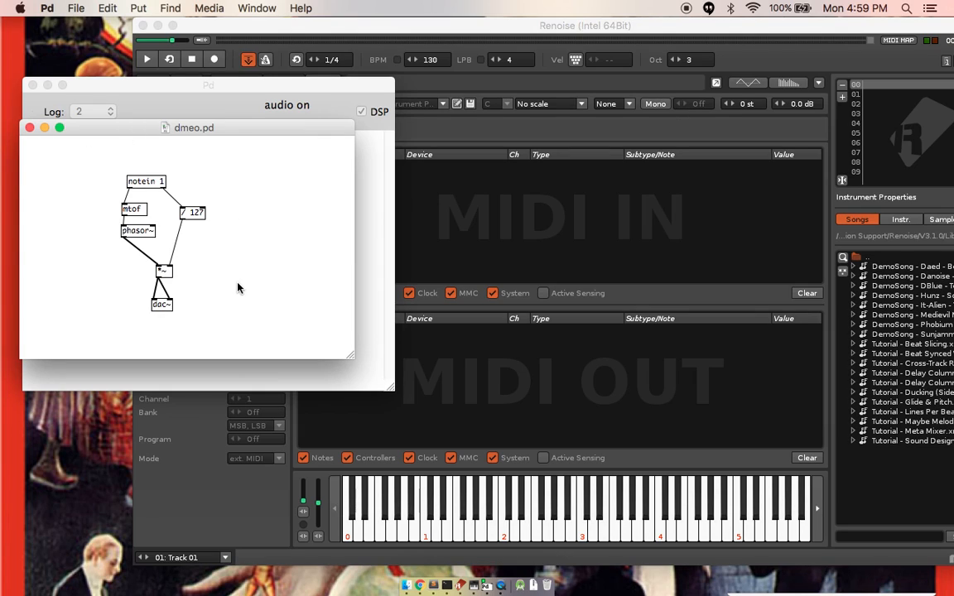
mouse_move(235, 215)
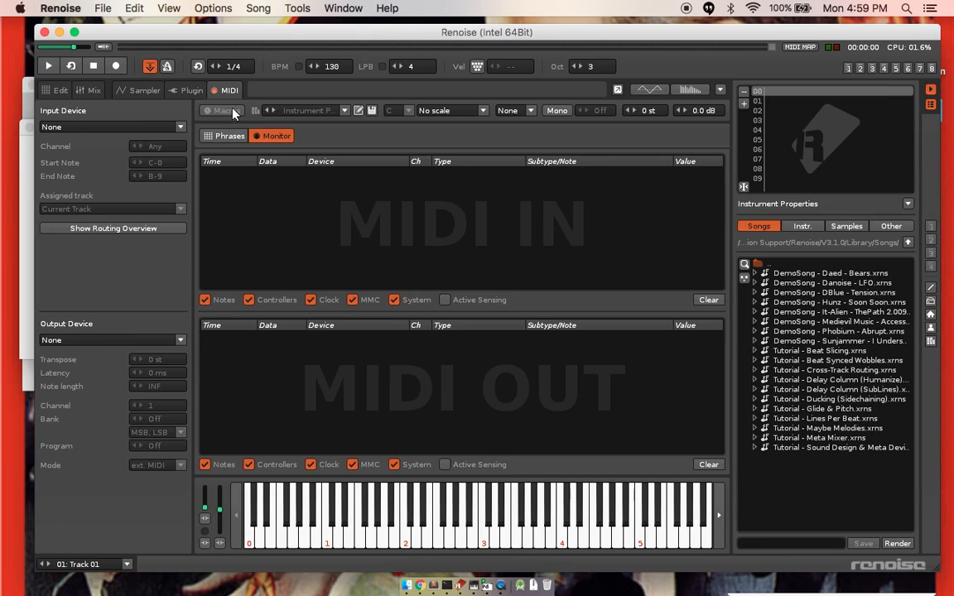
mouse_move(106, 342)
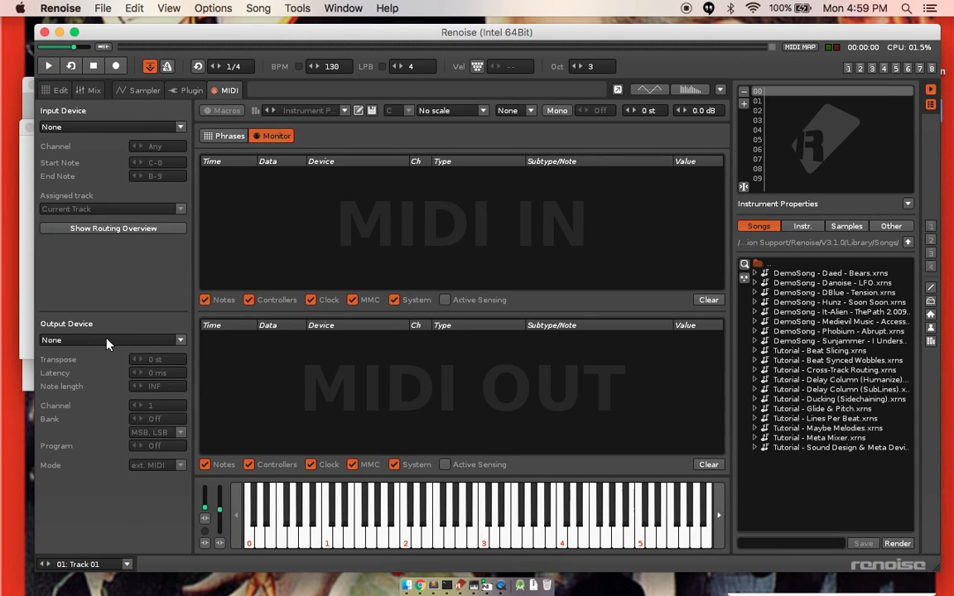
- Set the MIDI Output Device to IAC Driver (Bus 1) and return to the pattern editor
click(112, 341)
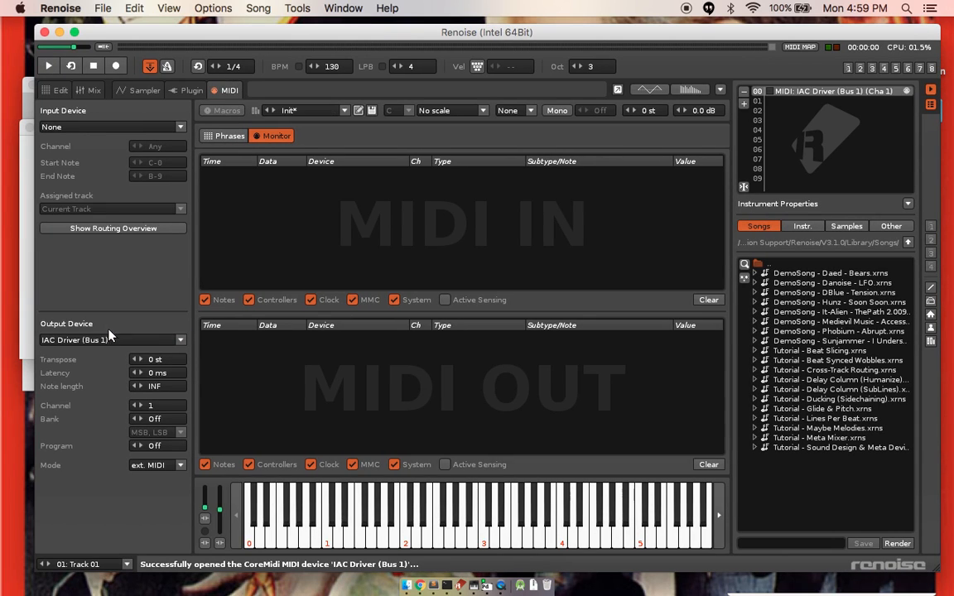
click(361, 540)
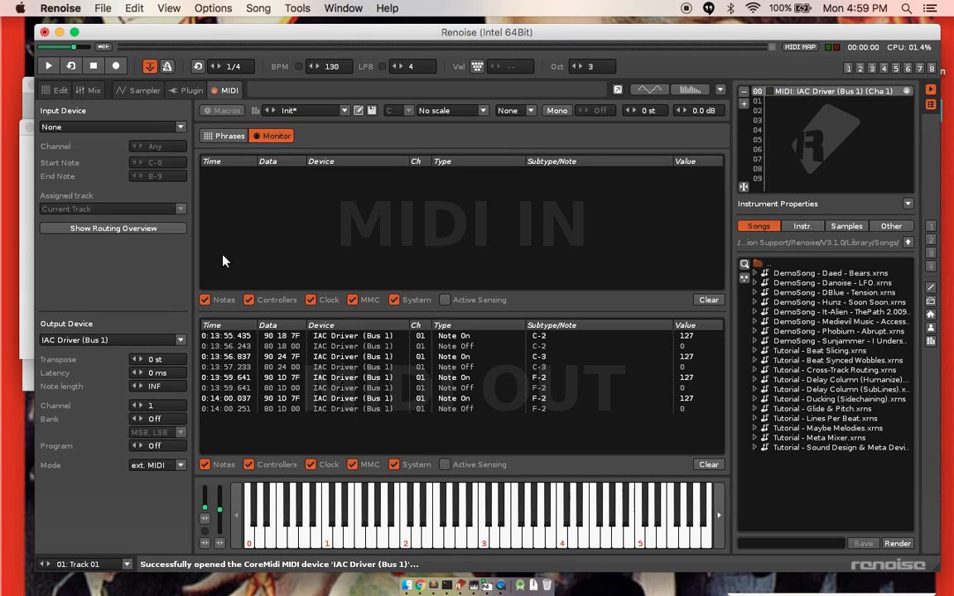
click(60, 89)
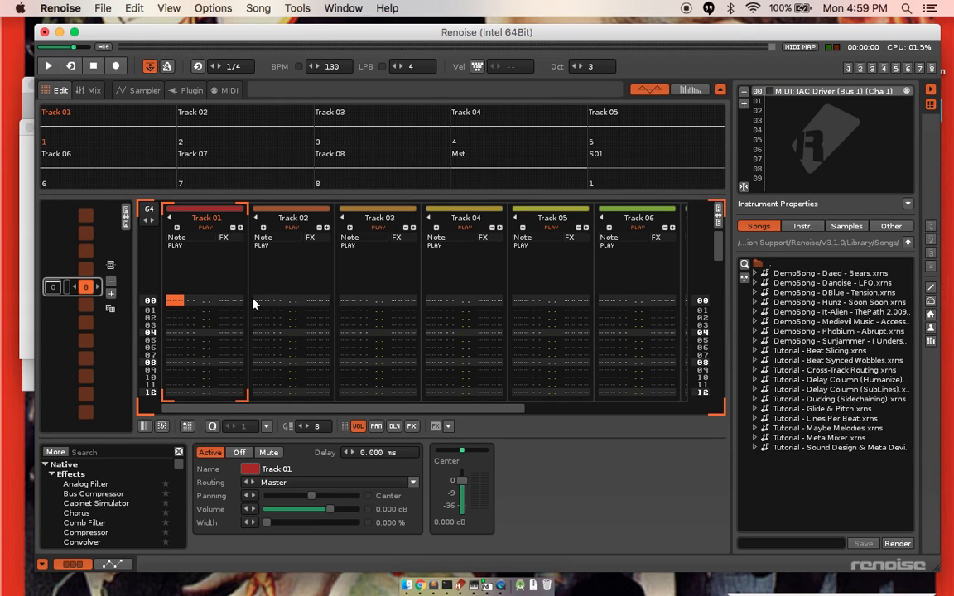
- Enter notes and OFF commands down Track 01's rows, then play the pattern
click(116, 66)
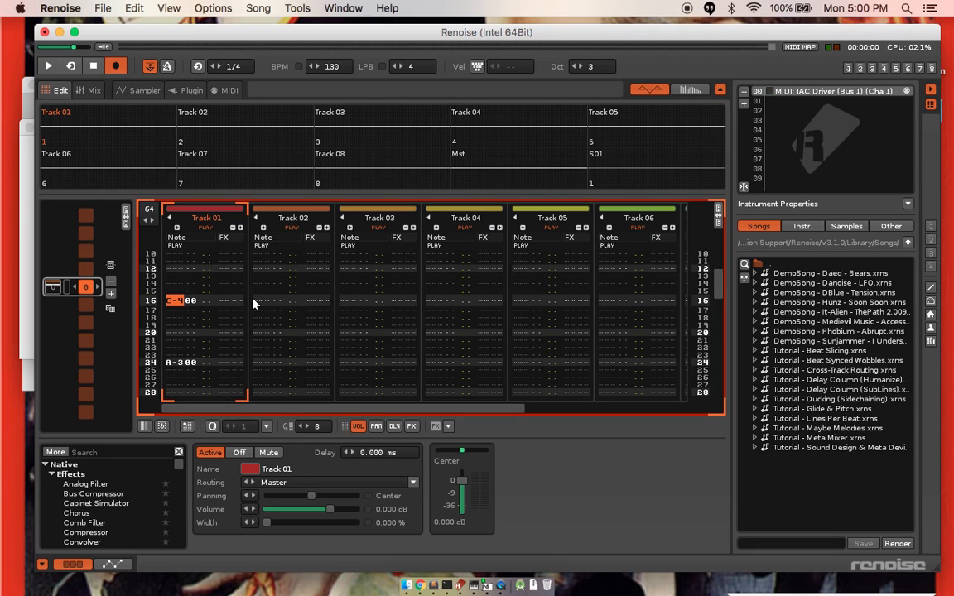
click(48, 67)
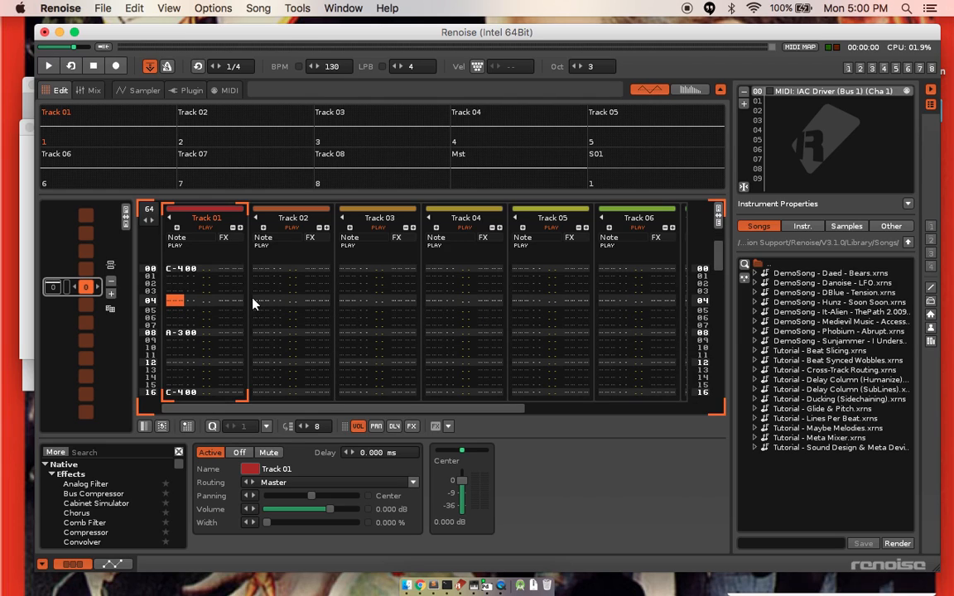
click(116, 66)
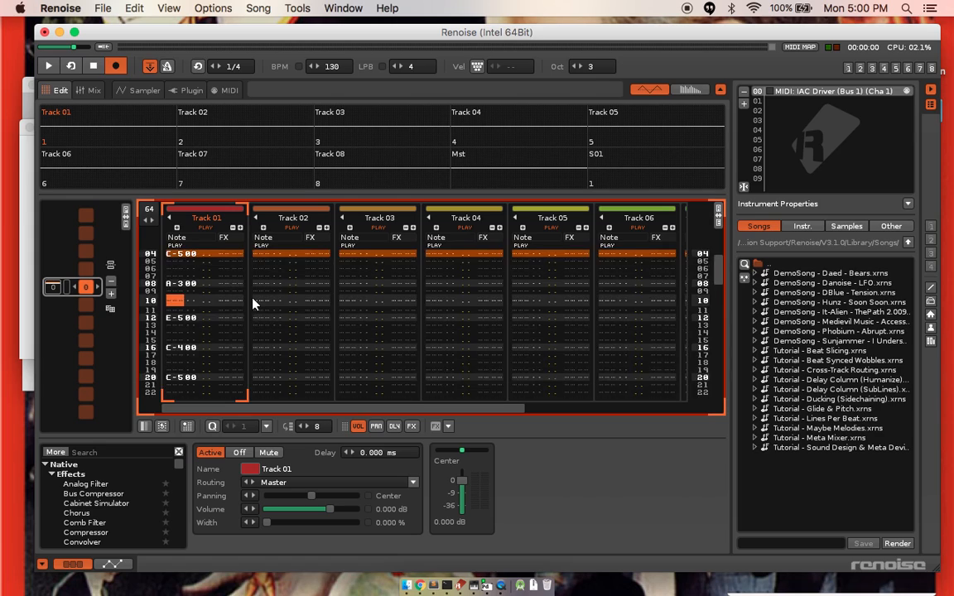
scroll(down, 3)
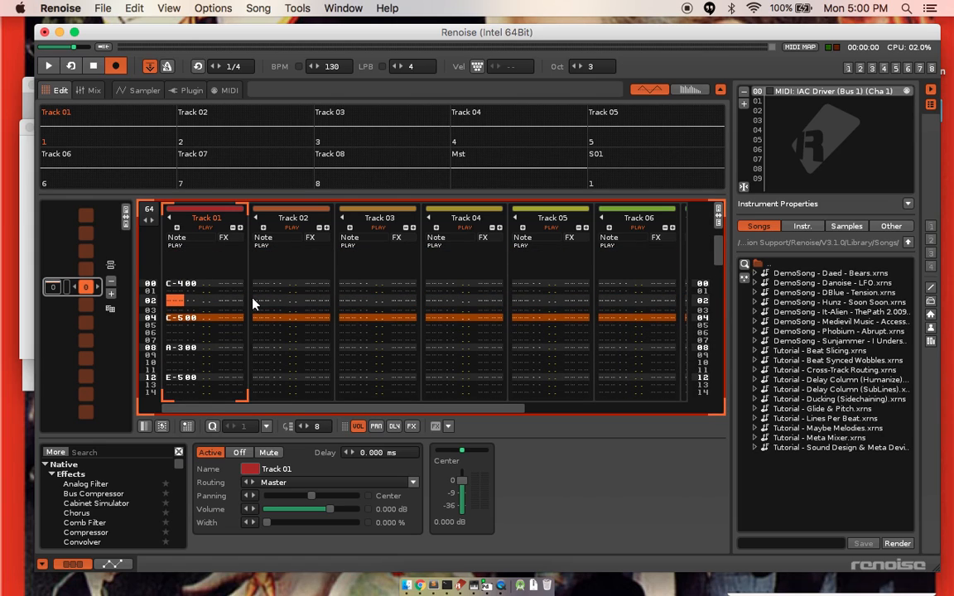
scroll(down, 3)
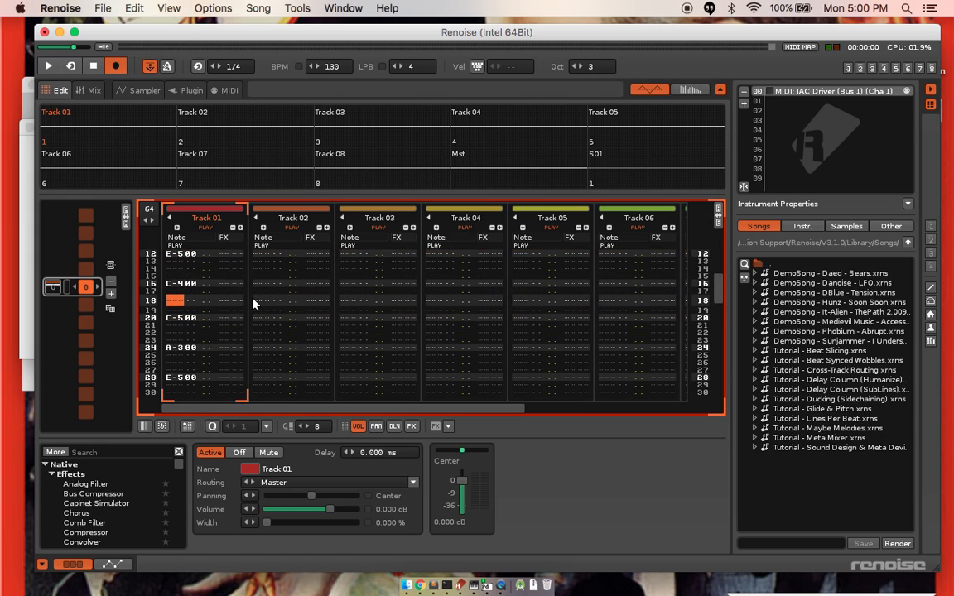
scroll(down, 3)
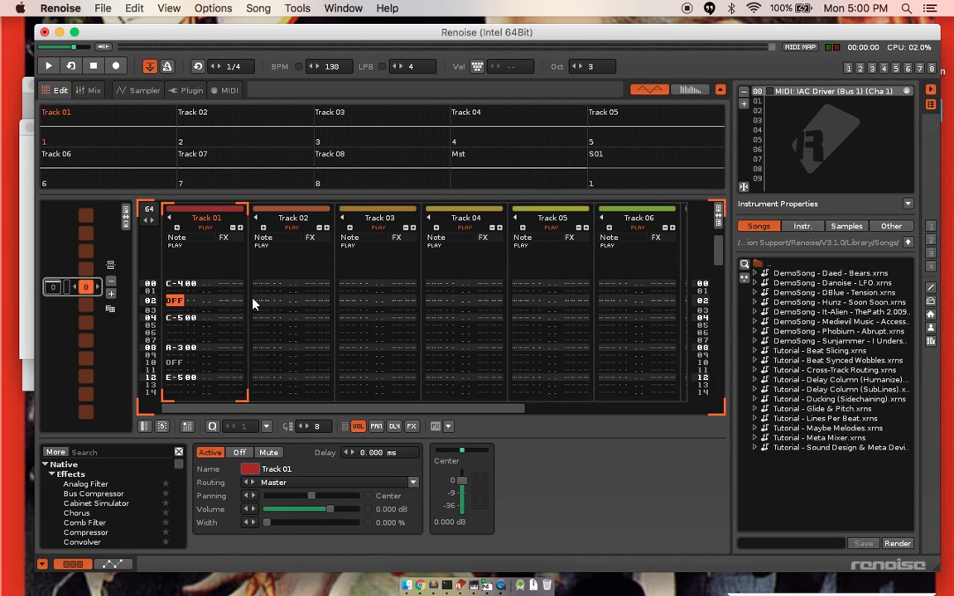
click(48, 66)
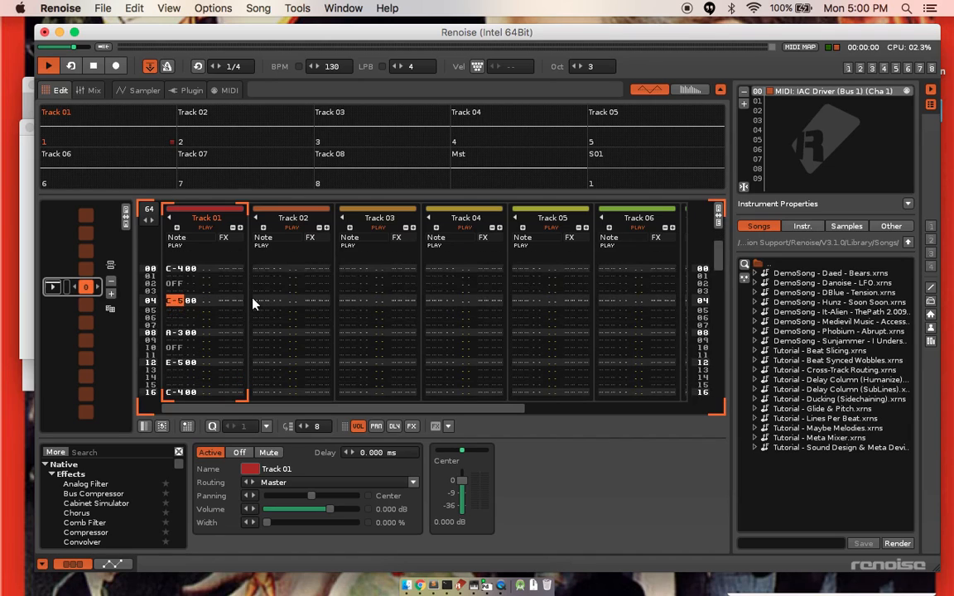
scroll(down, 3)
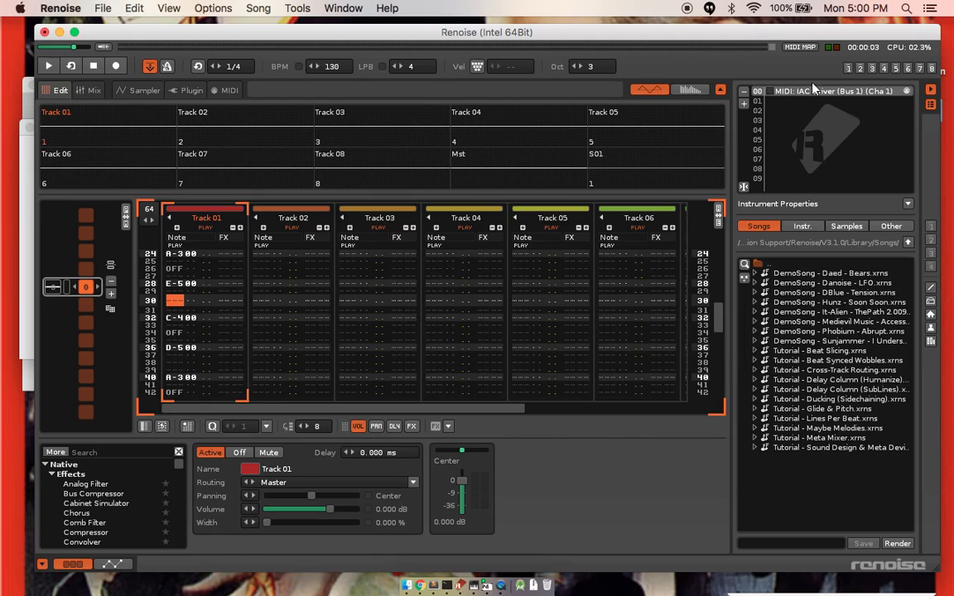
mouse_move(277, 60)
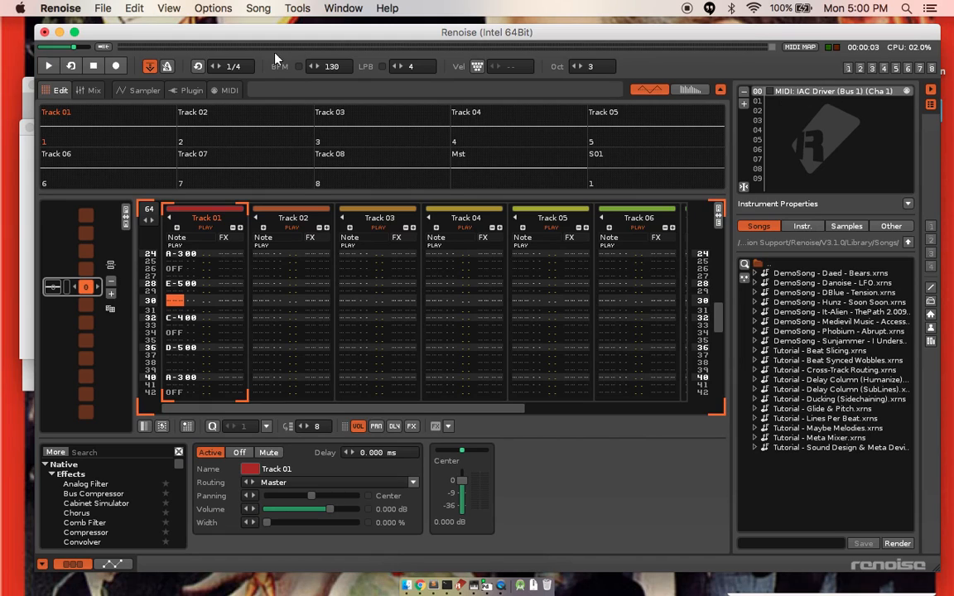
click(228, 90)
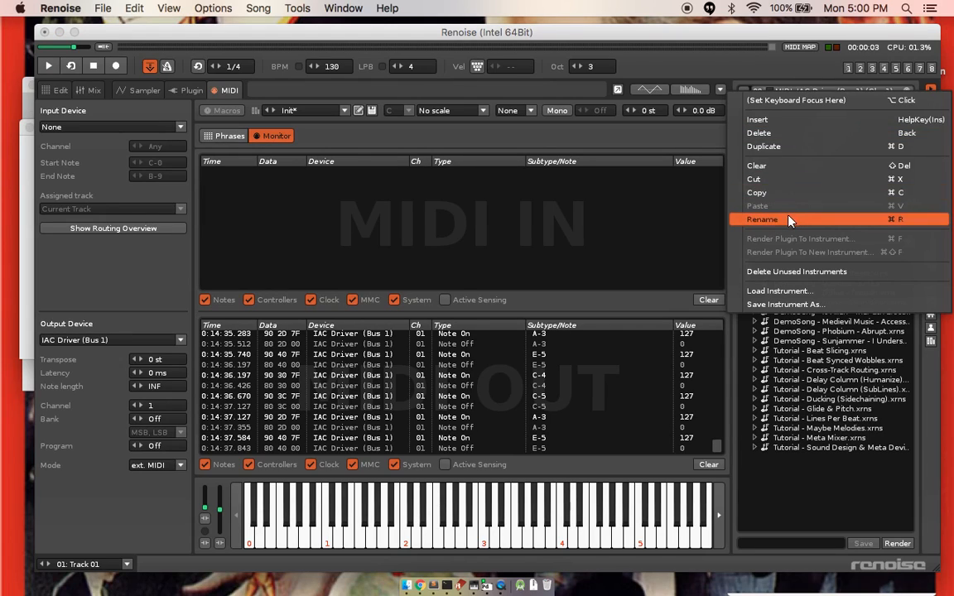
- Rename the instrument to 'Puredata phasor'
click(761, 219)
text(Puredata)
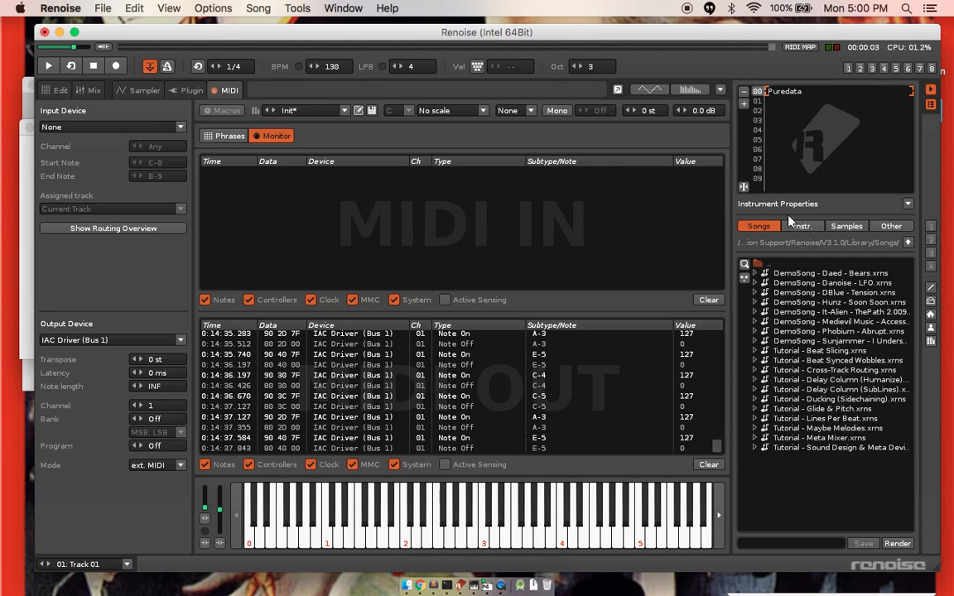
click(802, 91)
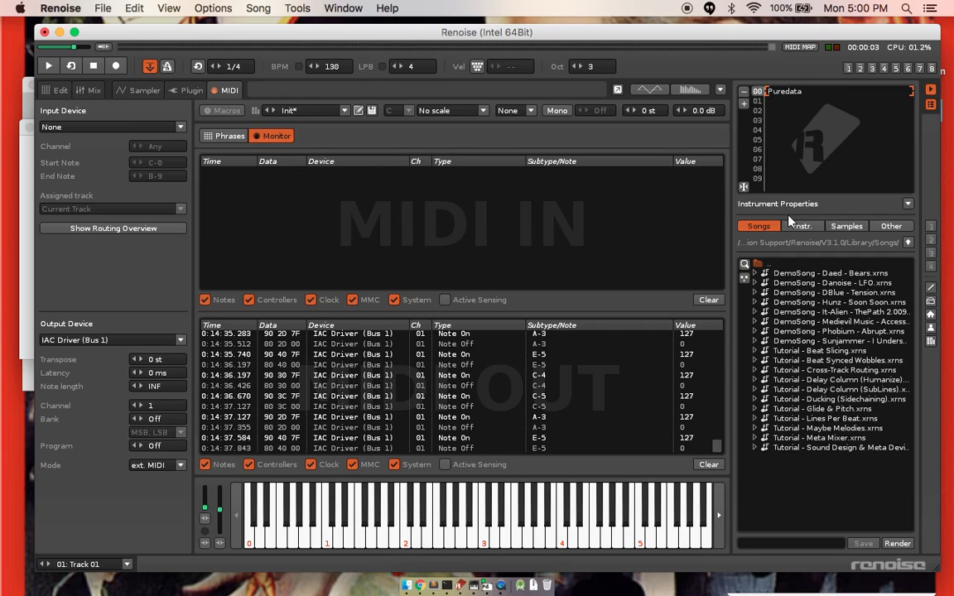
text(phasor~)
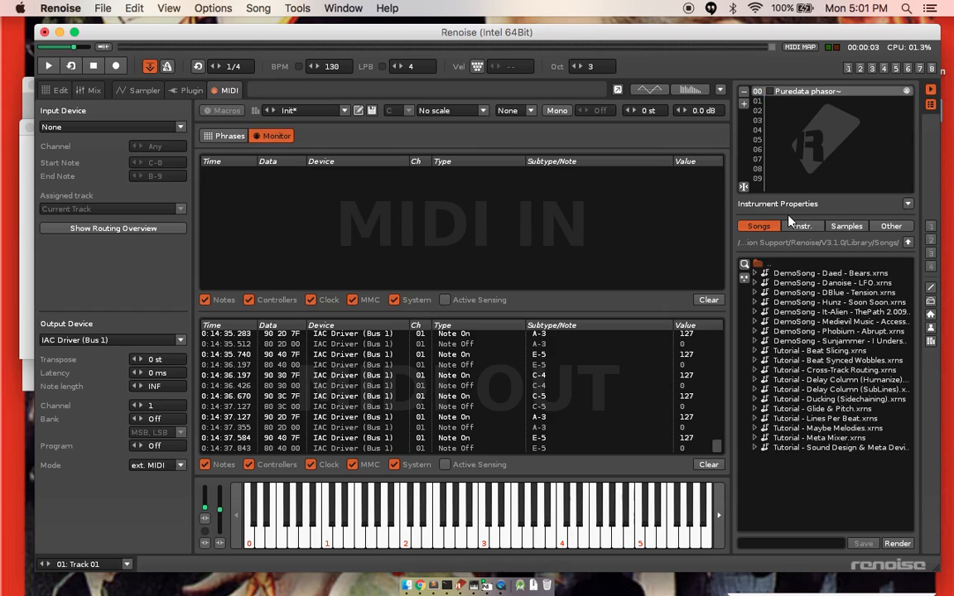
mouse_move(792, 222)
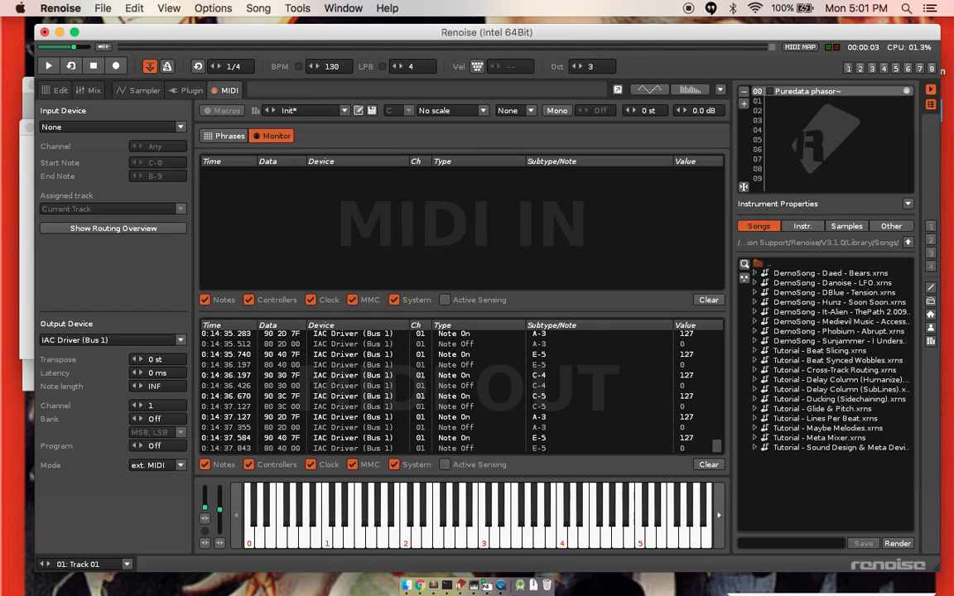